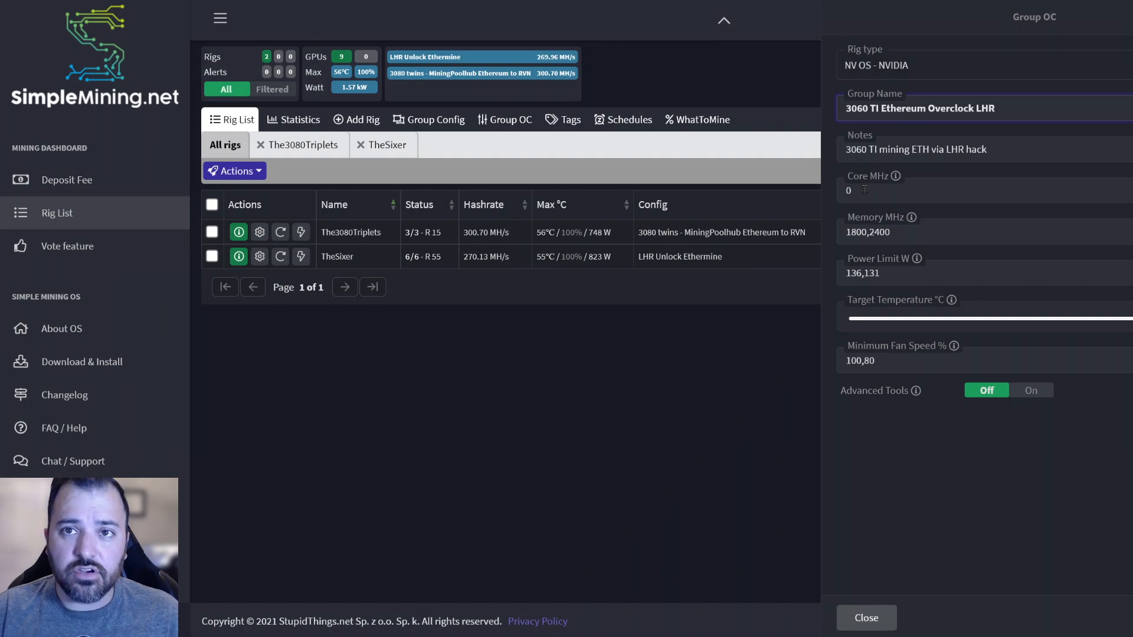
# Trim the 3060 TI group's Memory MHz entry so only 1800 remains, removing the second value
pyautogui.click(992, 109)
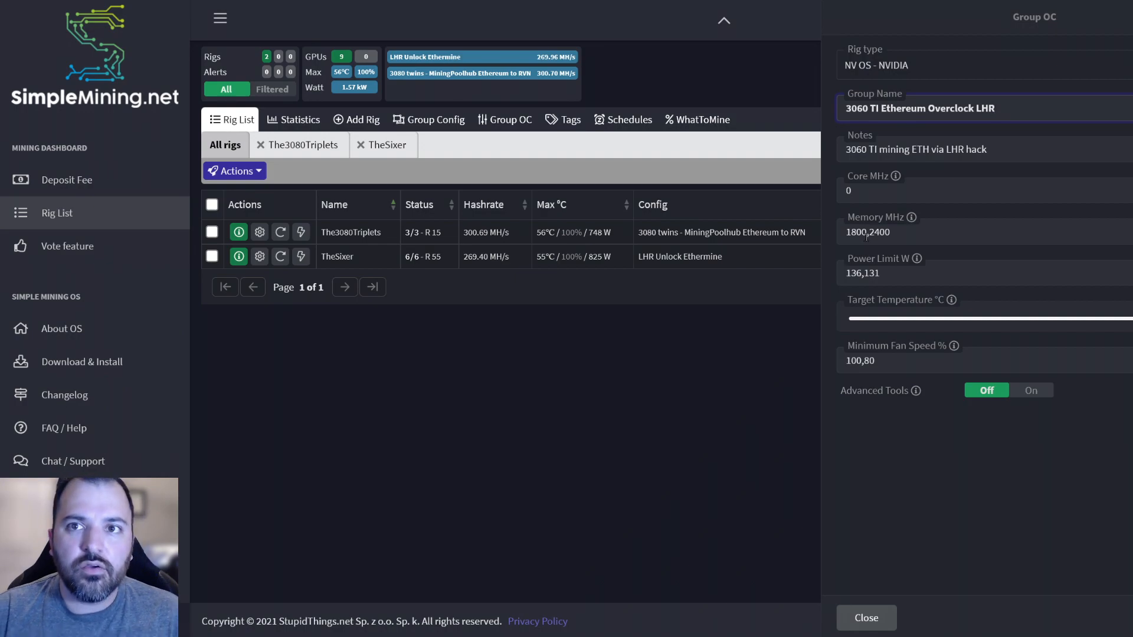
pyautogui.doubleClick(878, 233)
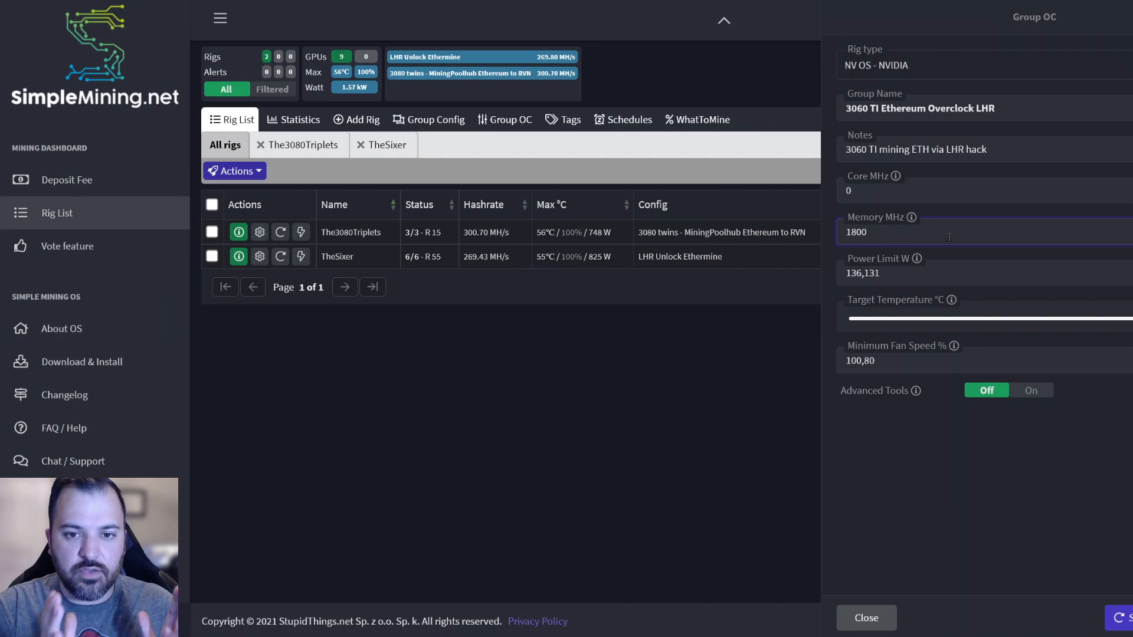
# Restore the second Memory MHz value after the position-2 validation error, re-entering 2400
pyautogui.click(867, 232)
pyautogui.write(',')
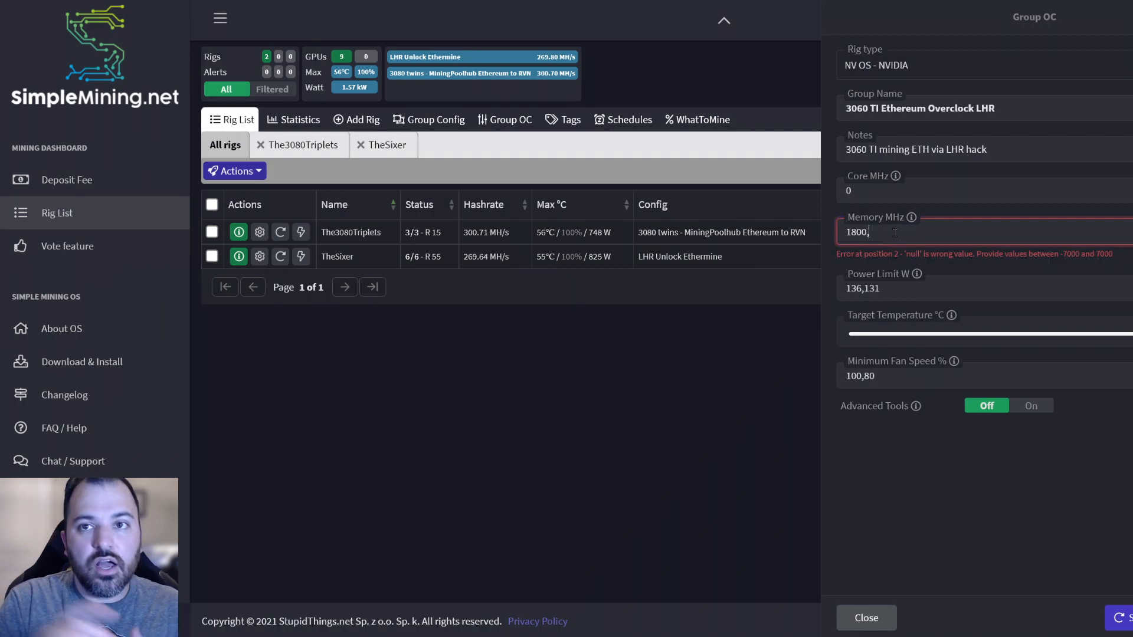
pyautogui.write('2400')
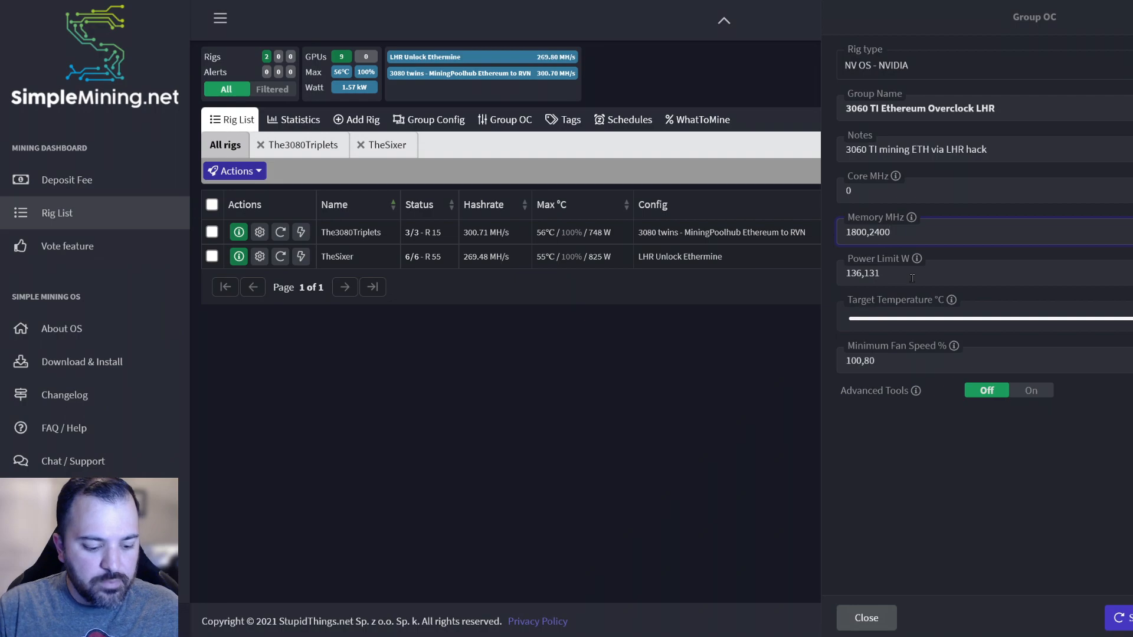
# Settle Memory MHz at 1800,2400 after removing the extra ,2400, and return to the rig list
pyautogui.write(',2400,2400,2400')
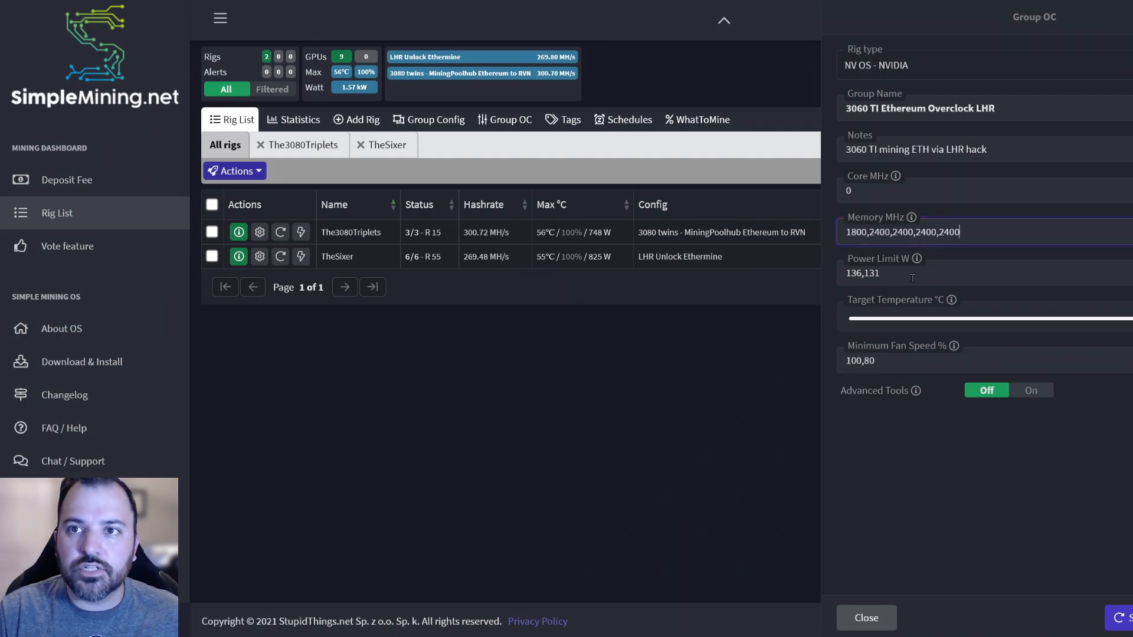
pyautogui.press('Backspace')
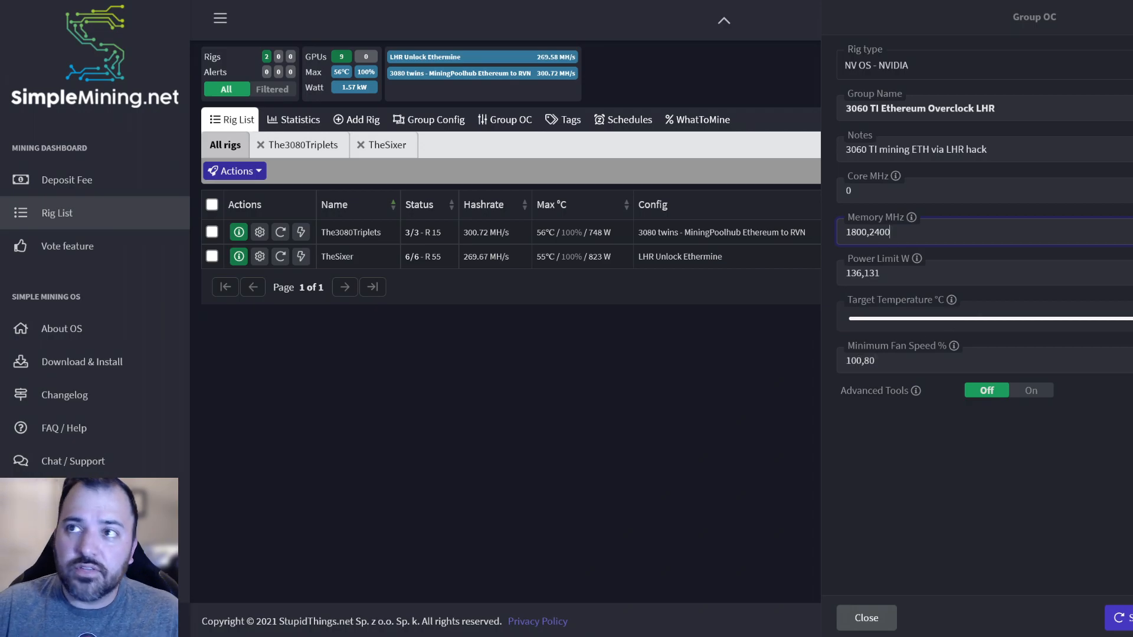
pyautogui.click(865, 617)
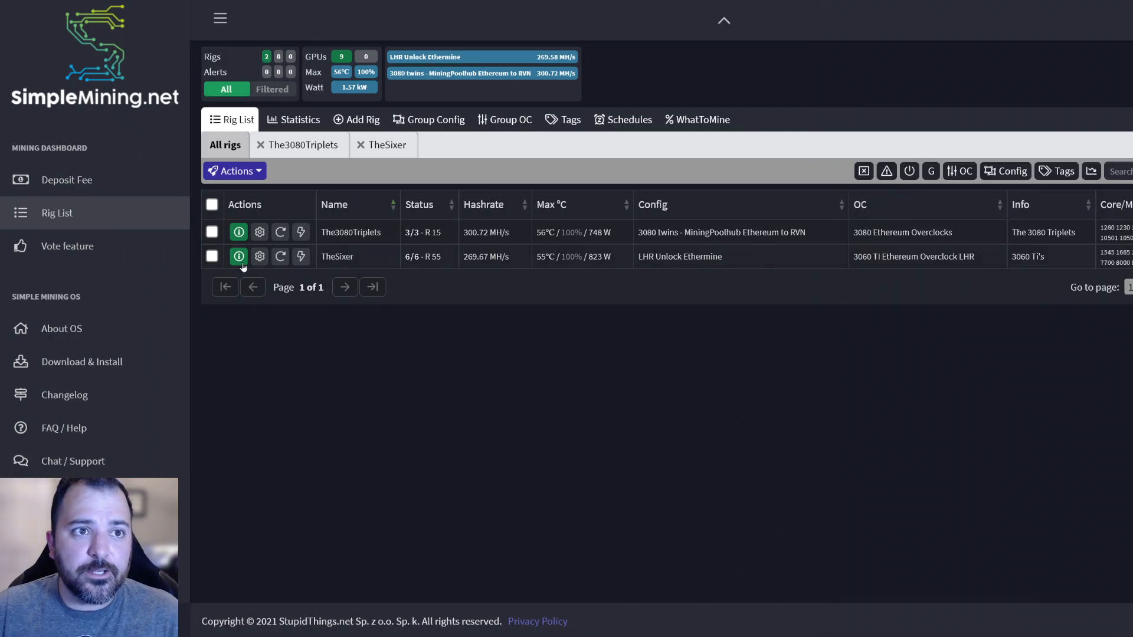